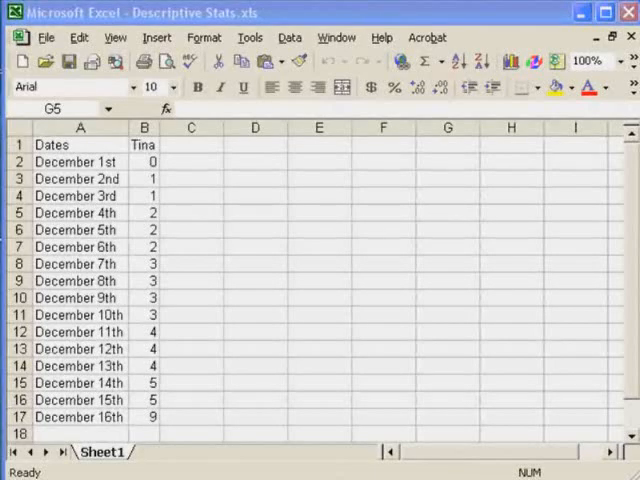
pyautogui.moveTo(85, 195)
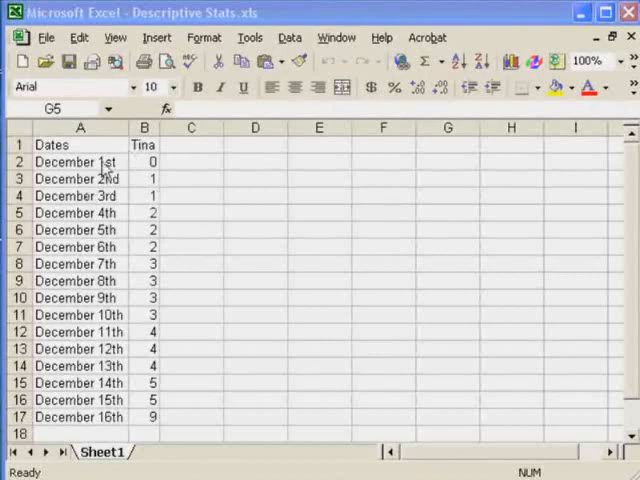
pyautogui.moveTo(118, 425)
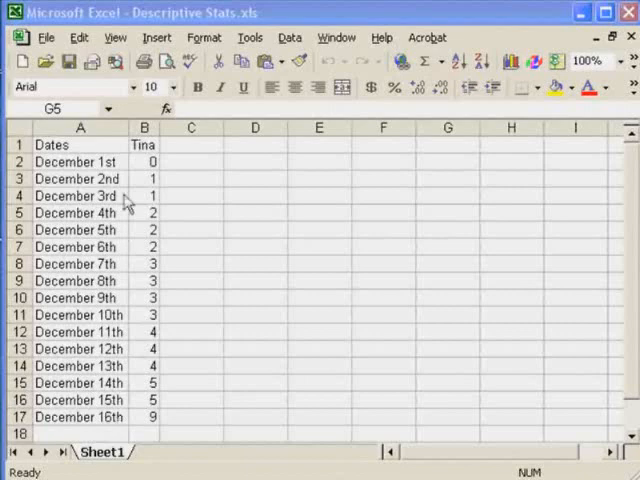
pyautogui.moveTo(164, 141)
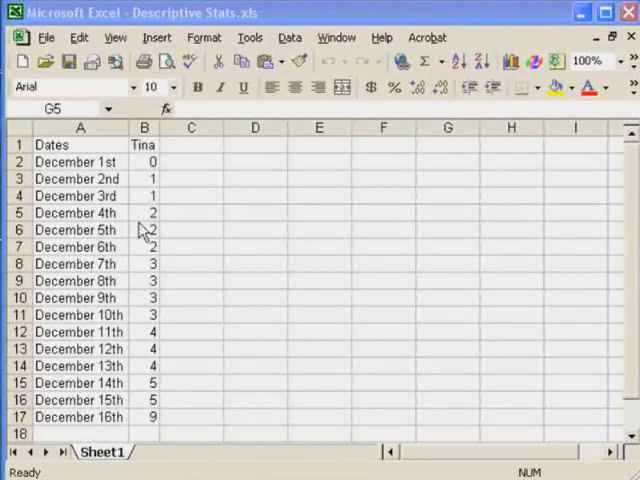
pyautogui.moveTo(150, 175)
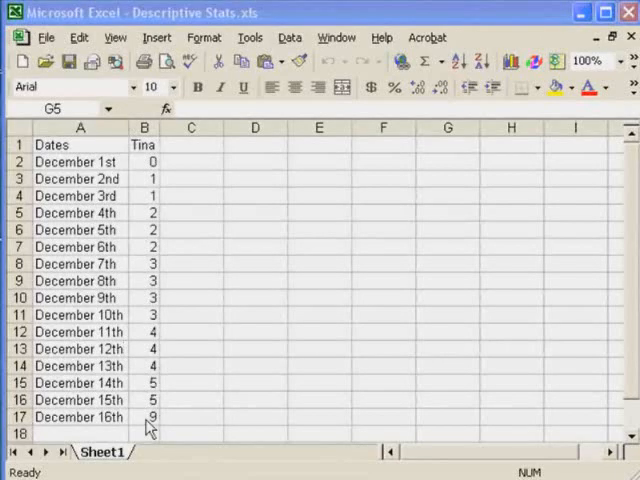
pyautogui.moveTo(165, 180)
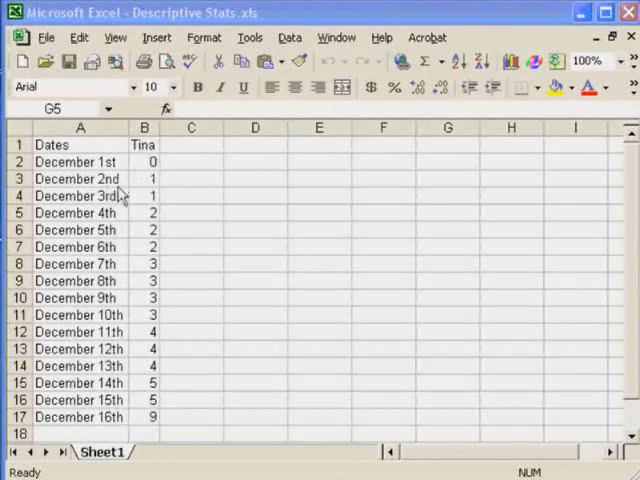
pyautogui.moveTo(95, 365)
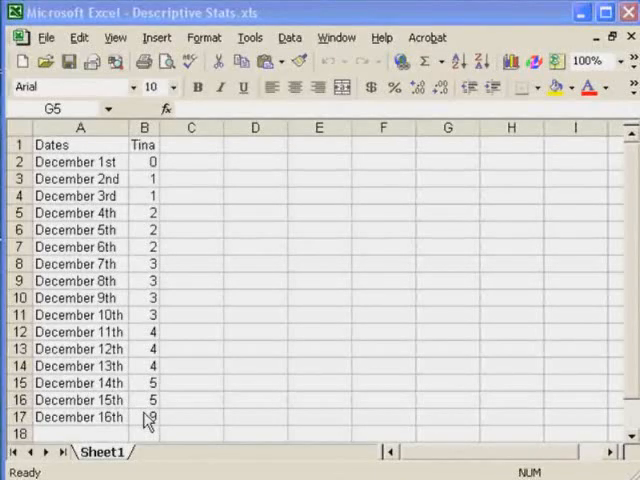
pyautogui.moveTo(138, 183)
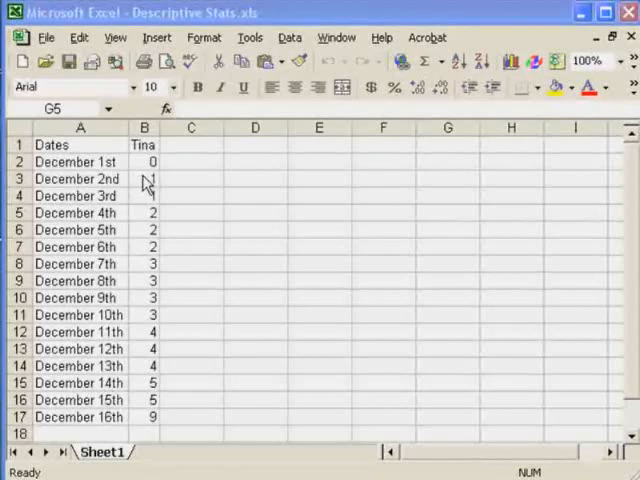
# Open Descriptive Statistics from the Tools menu's Data Analysis list.
pyautogui.click(447, 212)
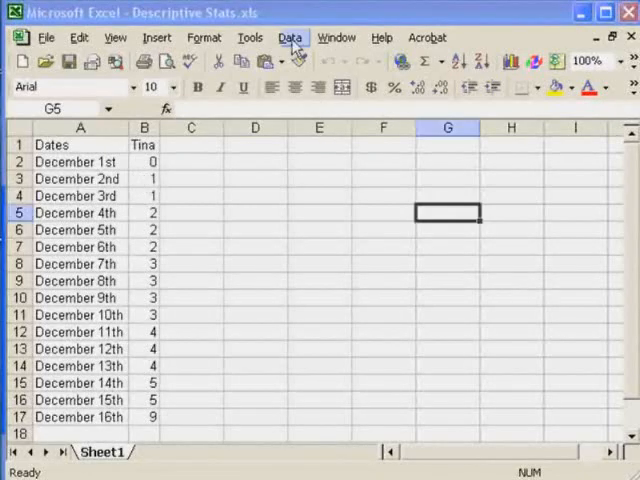
pyautogui.click(249, 37)
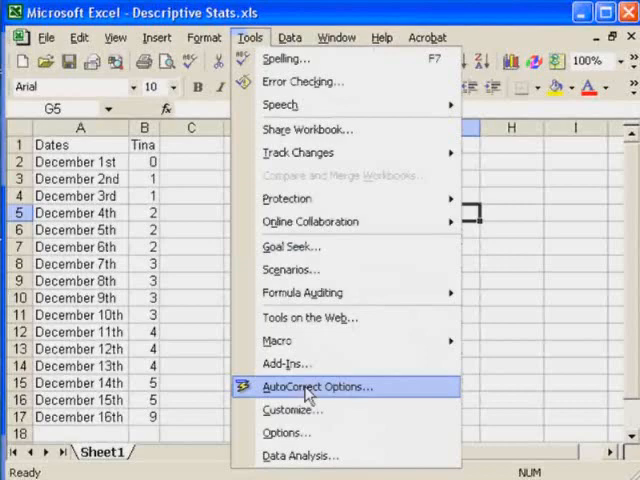
pyautogui.click(301, 455)
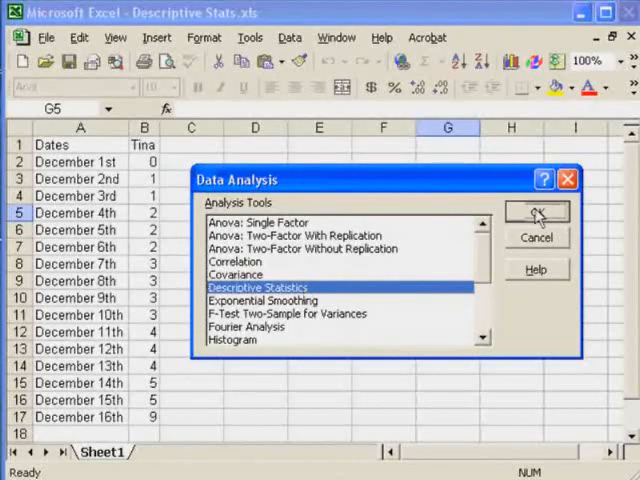
pyautogui.click(536, 212)
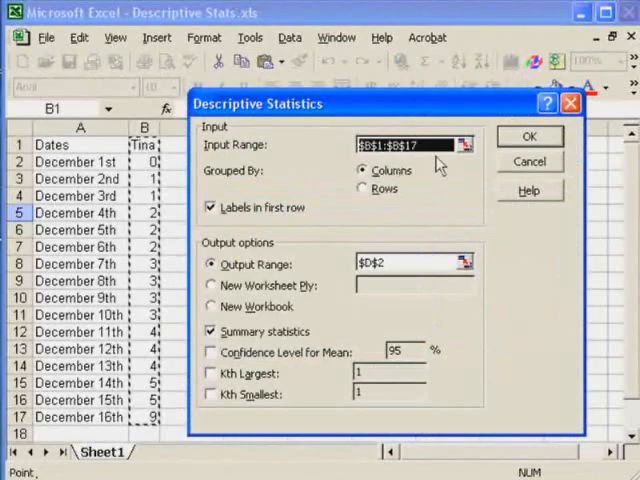
pyautogui.moveTo(435, 140)
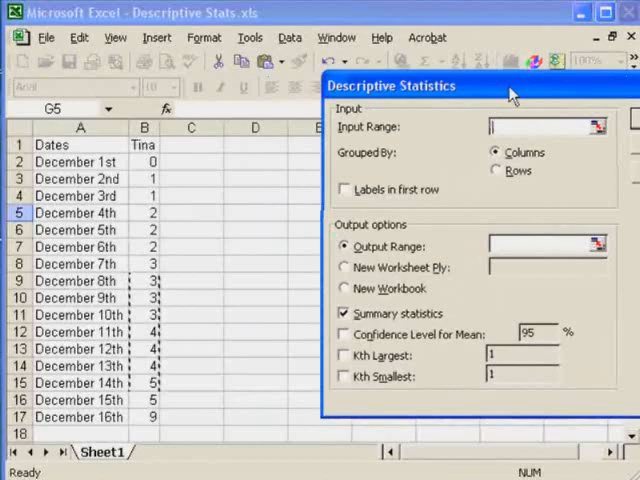
# Set the Descriptive Statistics input range to Tina's counts in B1:B17.
pyautogui.click(576, 126)
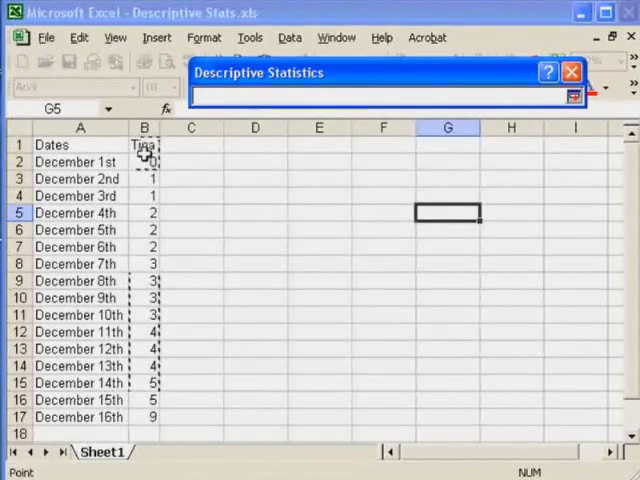
pyautogui.moveTo(145, 144); pyautogui.dragTo(145, 417)
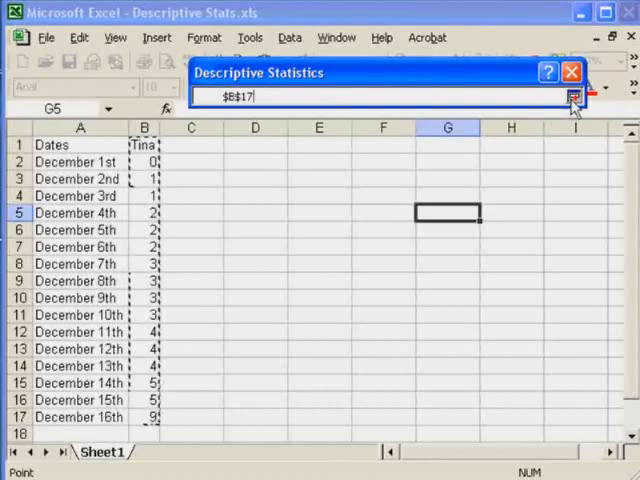
pyautogui.click(573, 96)
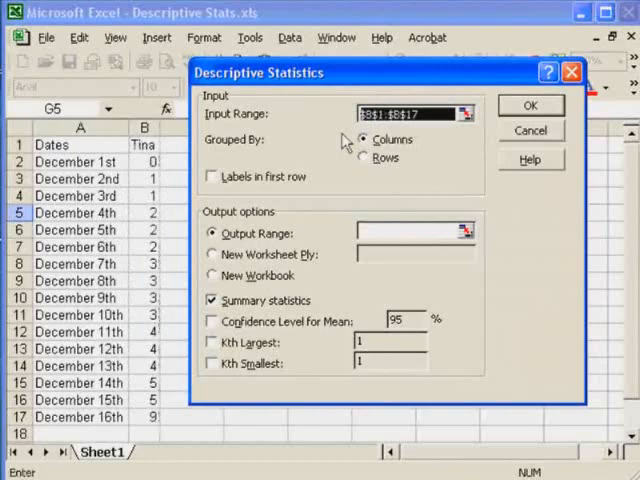
pyautogui.click(405, 113)
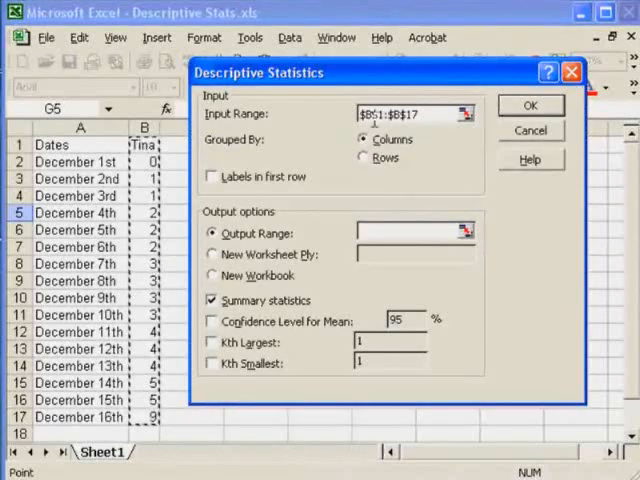
pyautogui.click(405, 113)
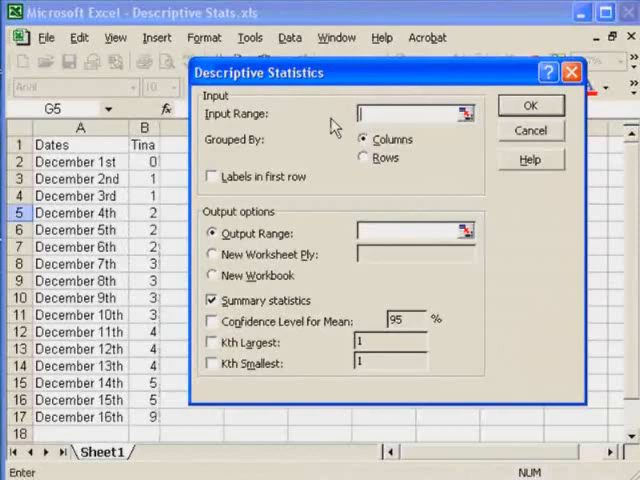
pyautogui.moveTo(335, 127)
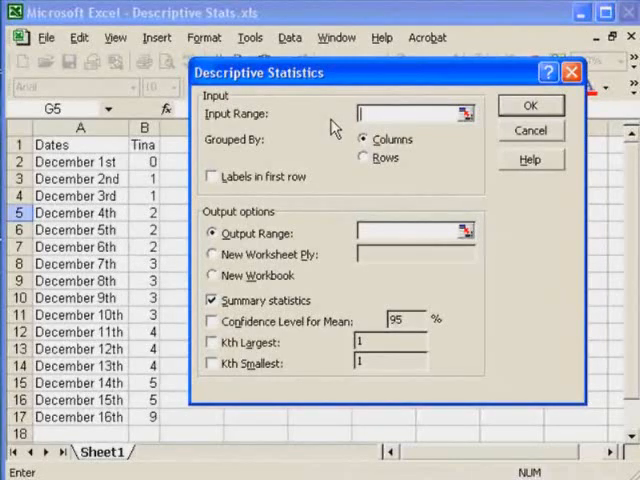
pyautogui.write('b1:b17')
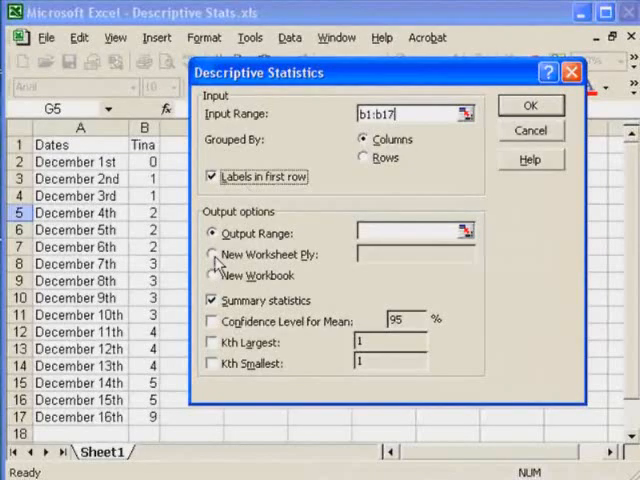
# Choose Output Range on the current sheet instead of a new worksheet.
pyautogui.click(212, 254)
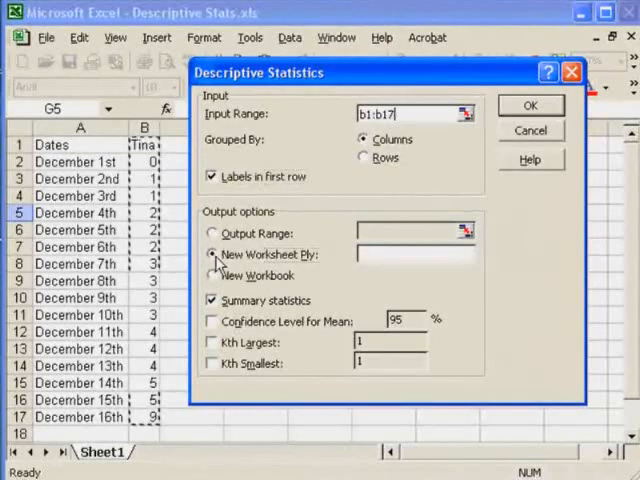
pyautogui.click(212, 233)
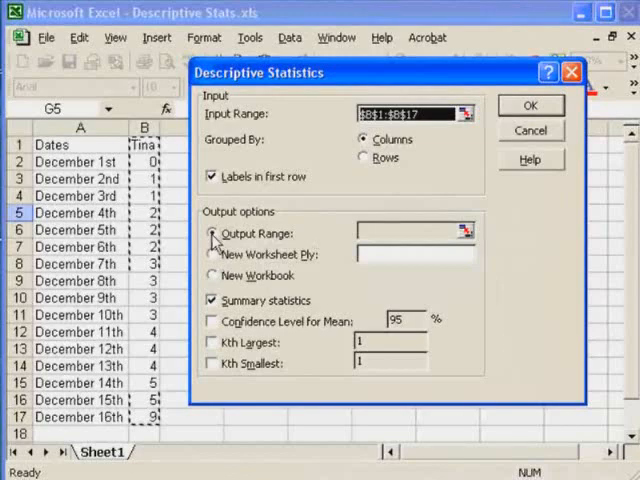
pyautogui.click(212, 233)
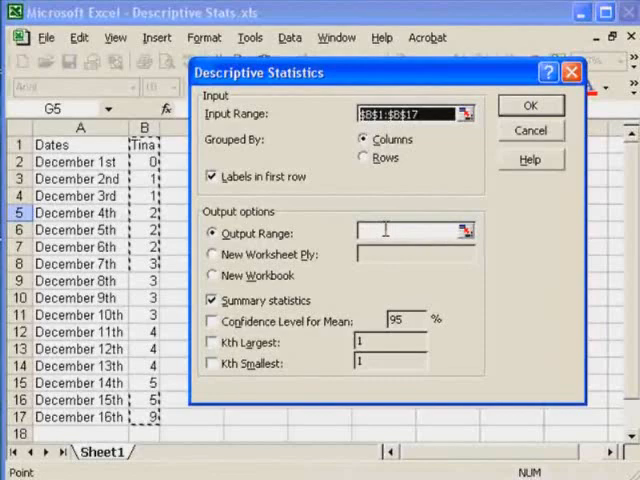
pyautogui.click(405, 231)
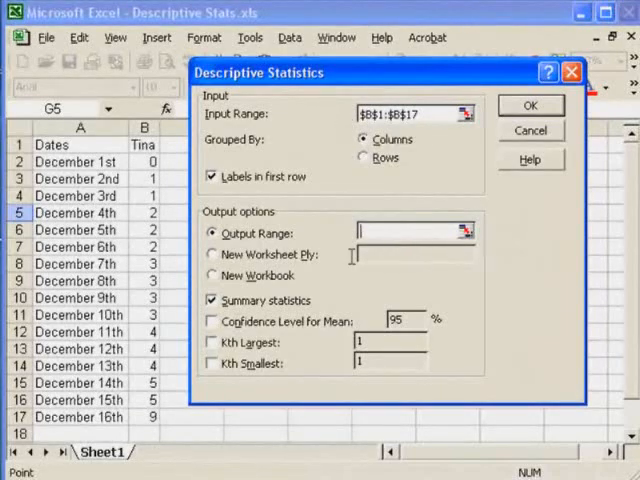
pyautogui.moveTo(363, 252)
pyautogui.write('d2')
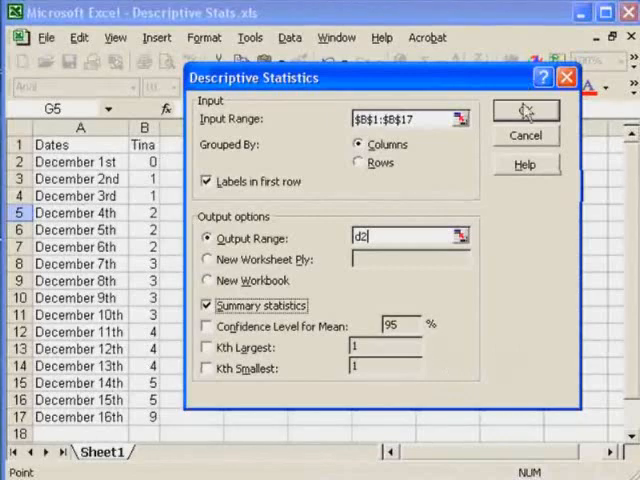
# Generate the statistics table in D2:E16 and autofit its column widths.
pyautogui.click(524, 110)
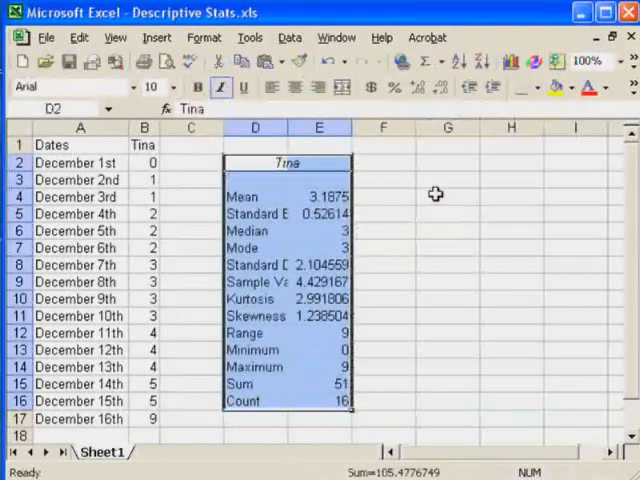
pyautogui.moveTo(204, 37)
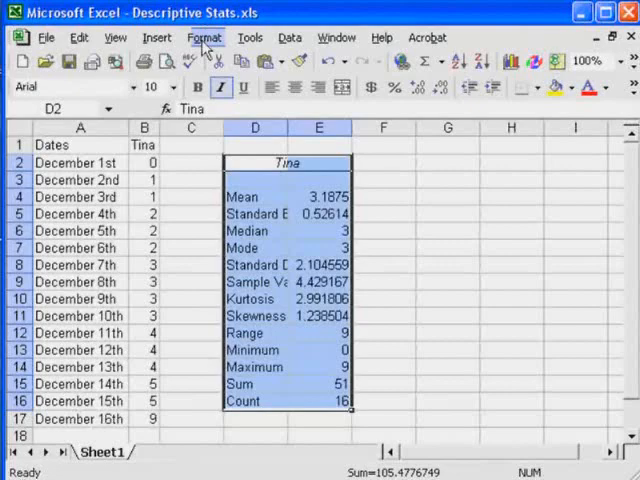
pyautogui.click(204, 37)
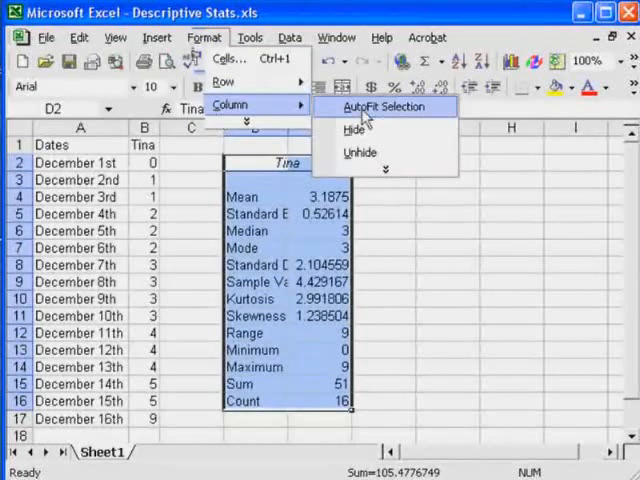
pyautogui.click(387, 107)
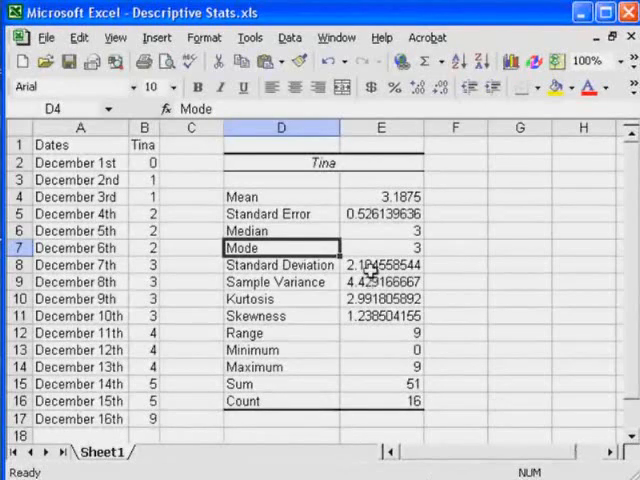
# Fill the standard deviation and sample variance values yellow, then deselect.
pyautogui.click(380, 265)
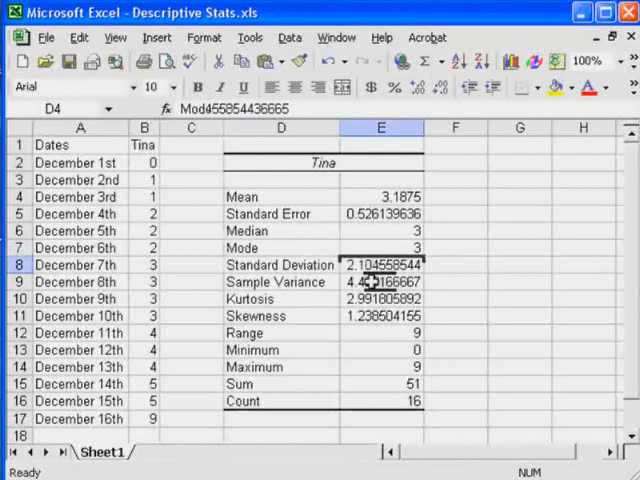
pyautogui.click(380, 264)
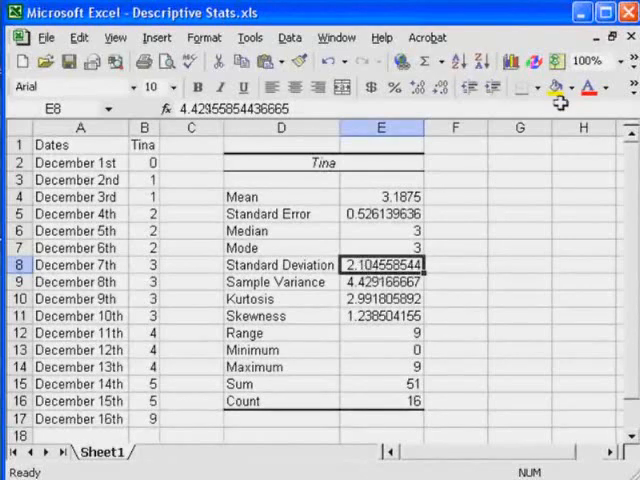
pyautogui.click(555, 88)
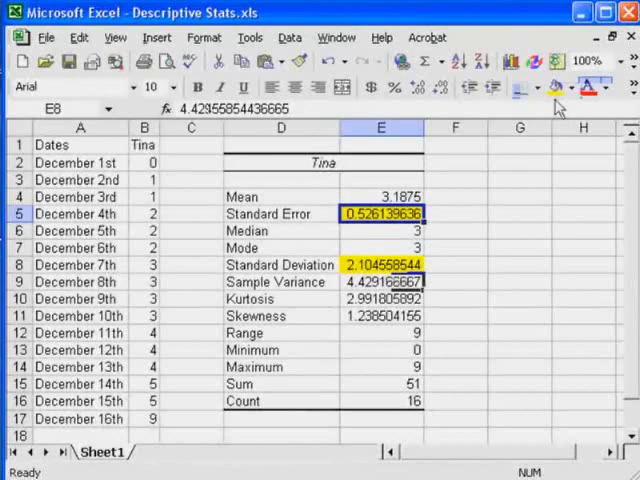
pyautogui.click(380, 282)
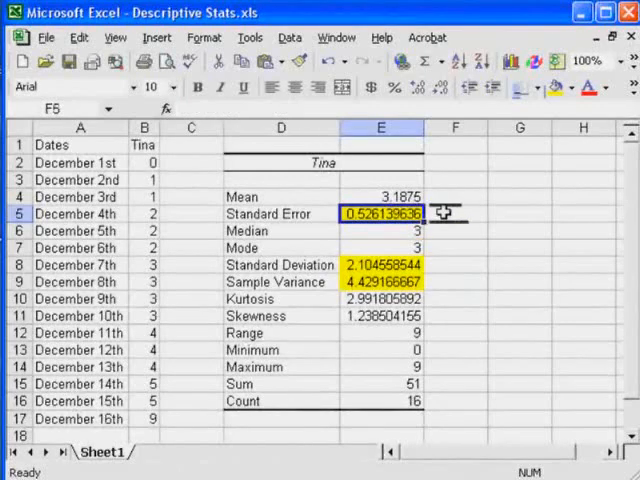
pyautogui.click(455, 213)
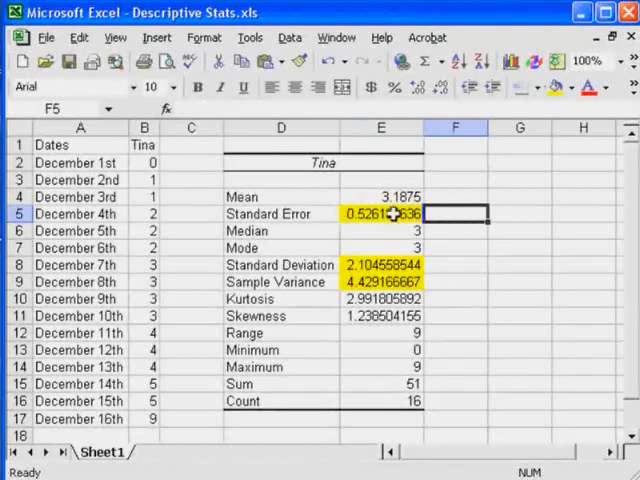